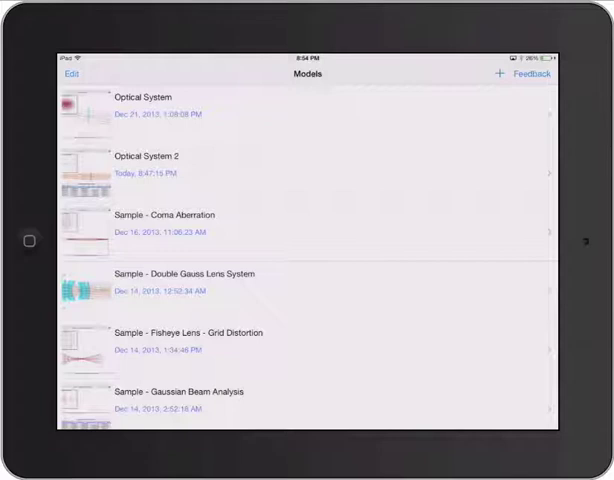
Add a new model from the Models list, opening Optical System 1 with default rays
left_click(145, 97)
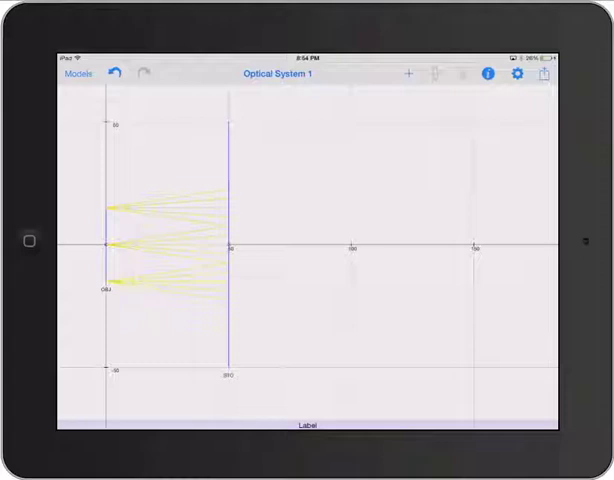
Set the source wavelength to a single 633 nm in the Options popover
left_click(516, 75)
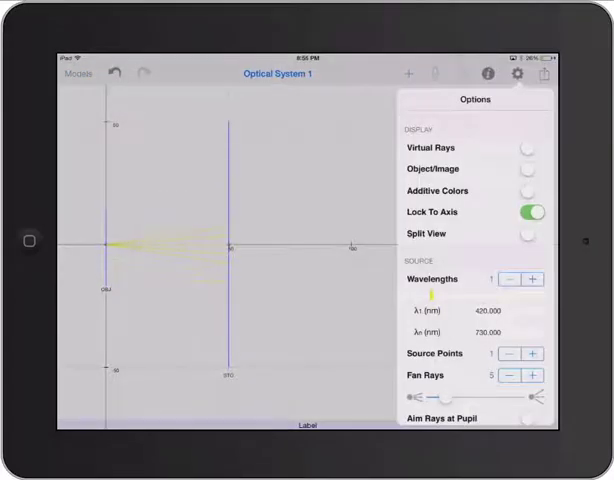
left_click(511, 376)
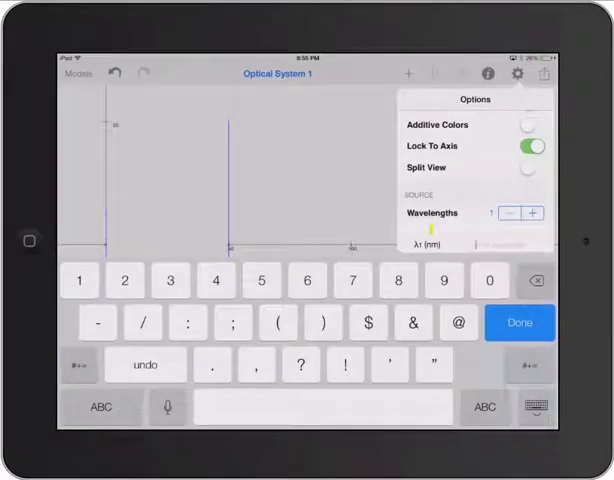
type("633.000")
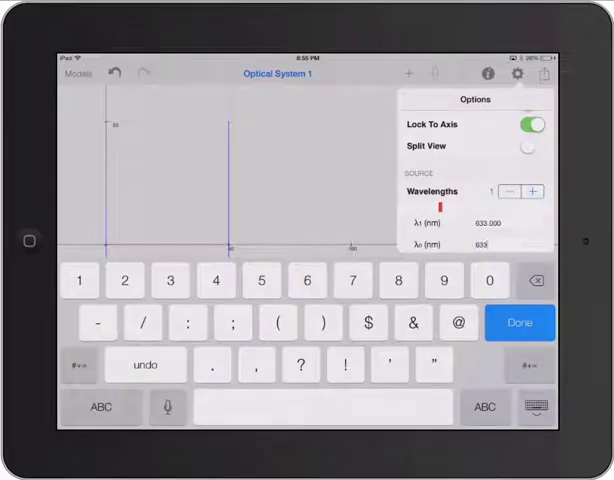
left_click(519, 322)
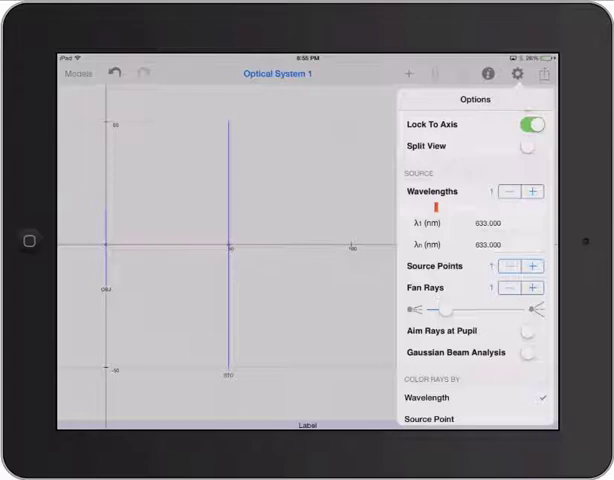
Enable Gaussian Beam Analysis and close Options to reveal the 633 nm beam table
left_click(522, 352)
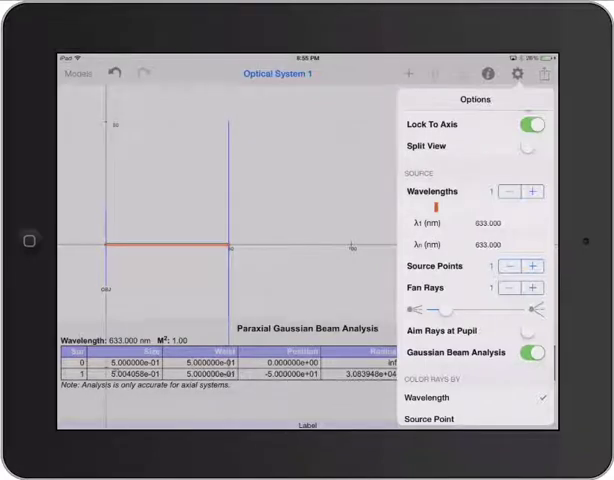
left_click(532, 74)
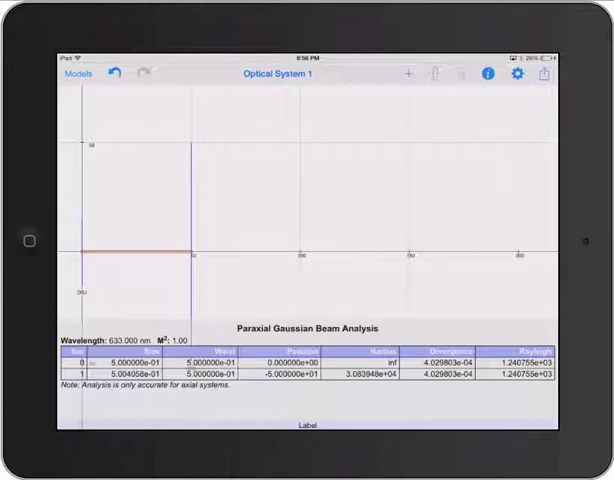
Insert a lens after the stop, giving an effective focal length of 130.315
left_click(408, 75)
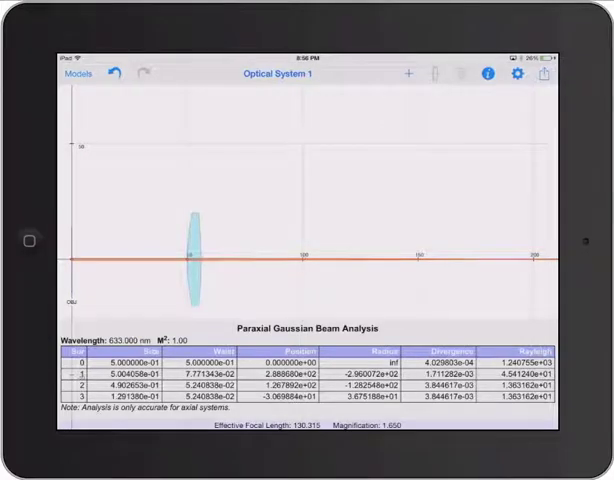
Choose Gaussian Spot Size as the analysis window in Options
left_click(517, 75)
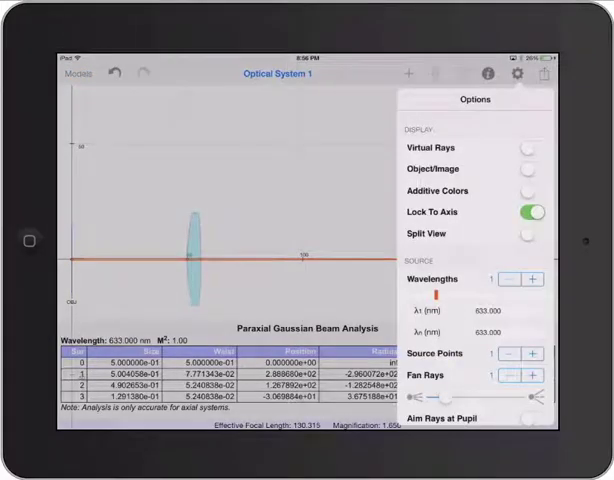
scroll("down", 3)
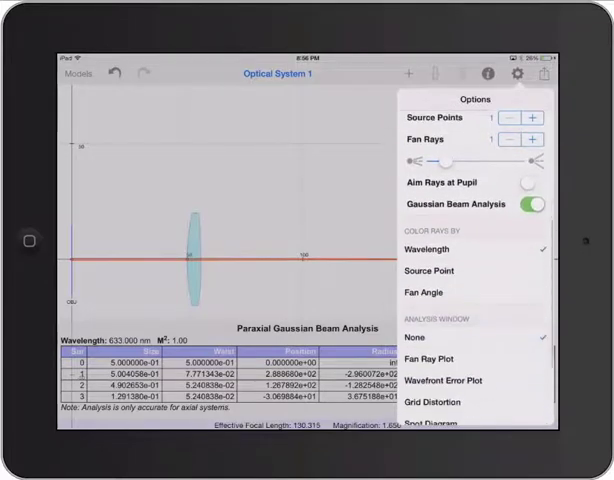
scroll("down", 3)
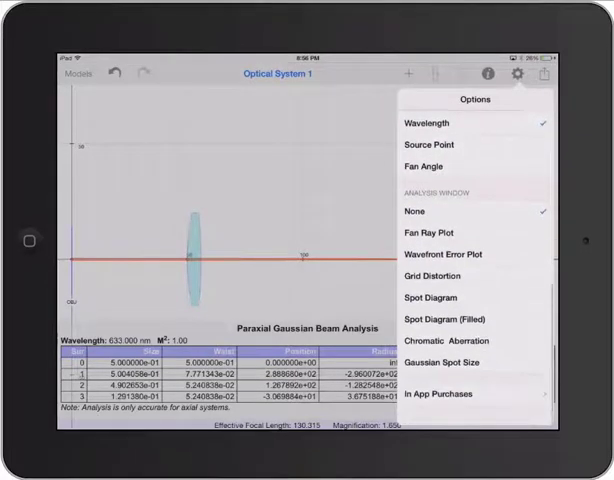
scroll("down", 3)
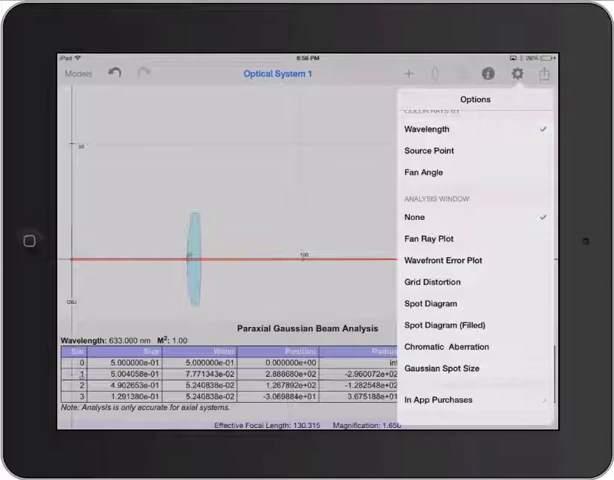
left_click(452, 368)
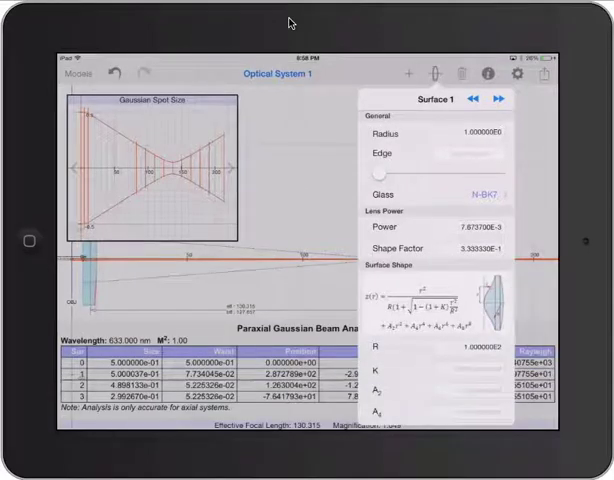
Give the first lens power -0.1, making it diverging (focal length -10.000), and edit its shape factor
left_click(504, 100)
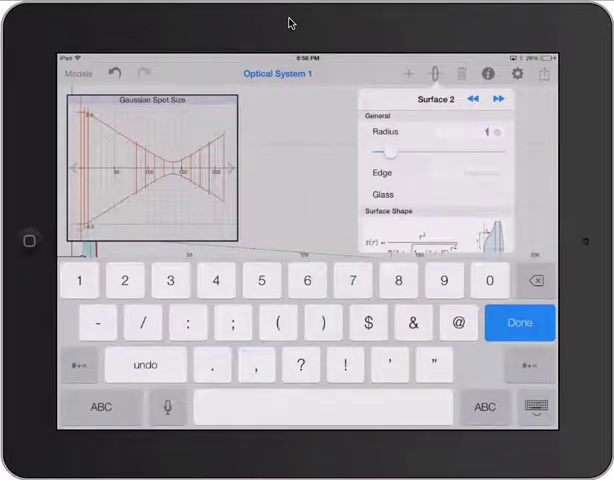
left_click(519, 322)
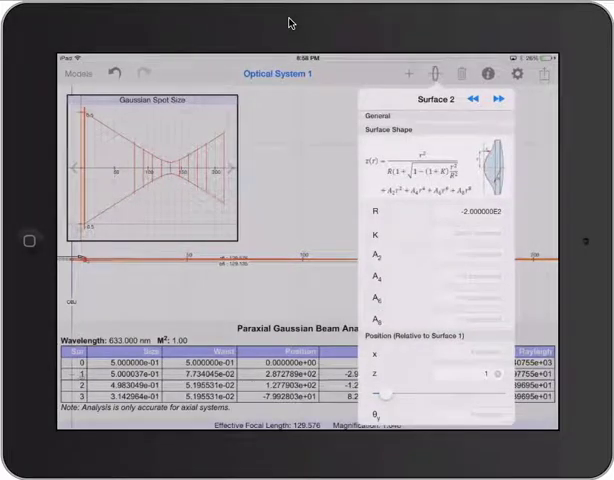
left_click(479, 101)
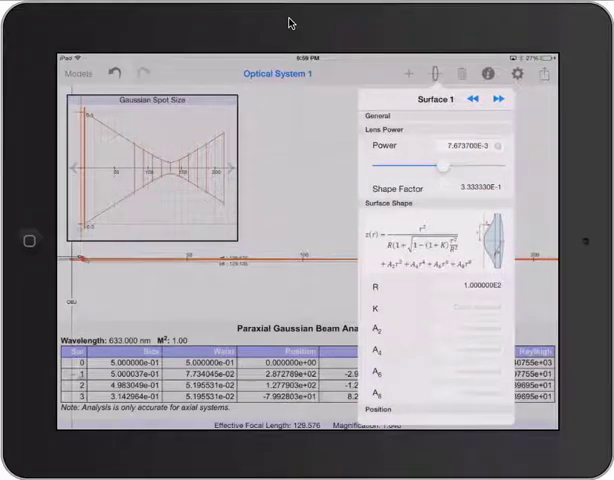
left_click(487, 145)
type("-1")
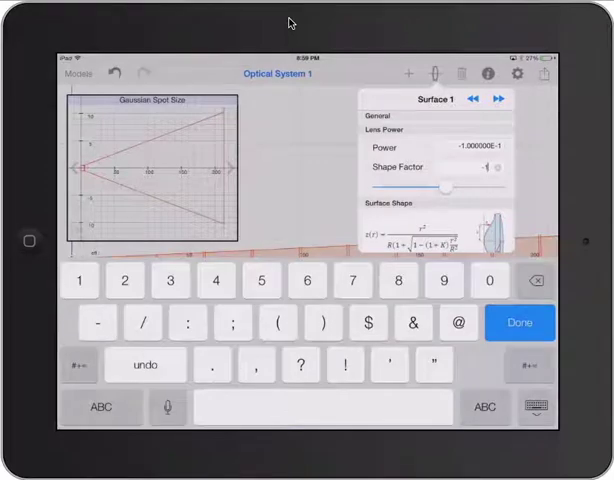
left_click(519, 322)
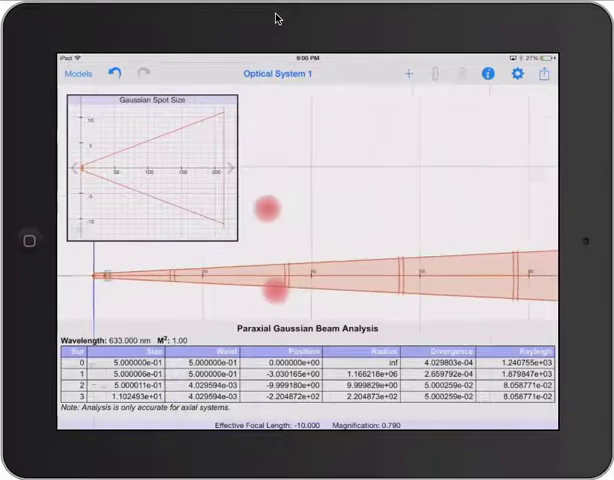
Insert a second lens after the diverging lens
left_click(410, 74)
type("5")
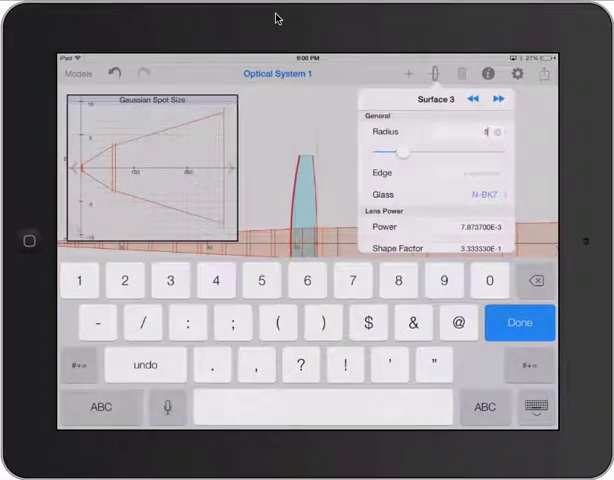
Give the second lens's front surface, Surface 3, a radius of 5
left_click(519, 322)
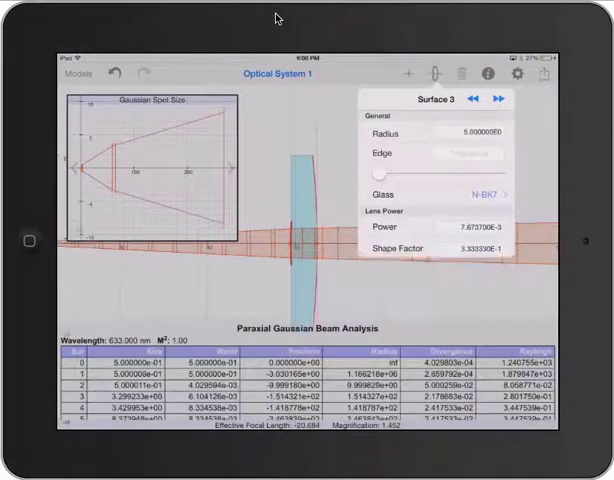
Step to Surface 4 and back to Surface 3 to enter power 0.02
left_click(505, 98)
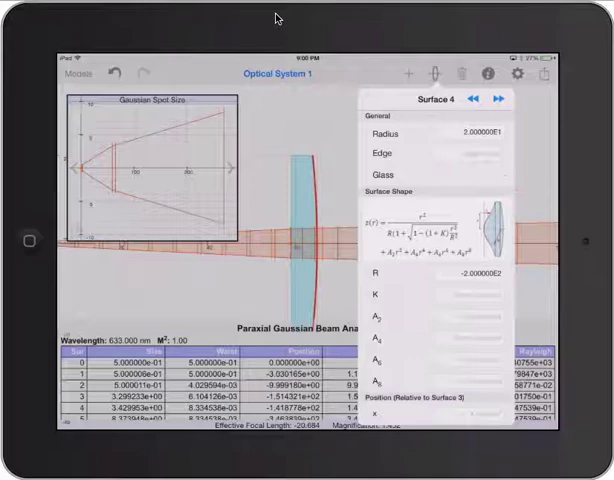
left_click(475, 134)
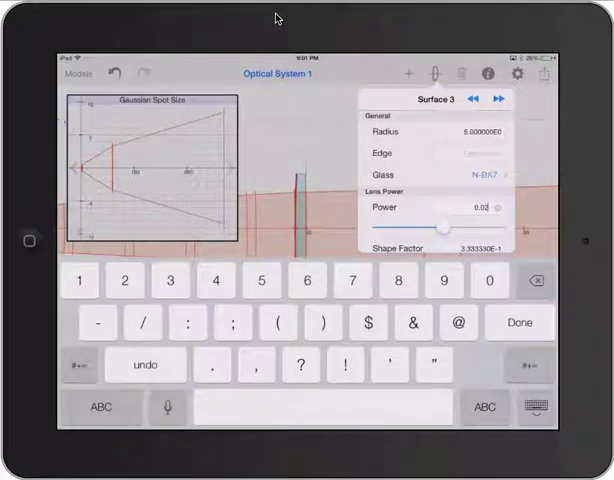
Confirm the second lens's power 0.02 and shape factor, giving effective focal length 26.649
left_click(518, 322)
type("0")
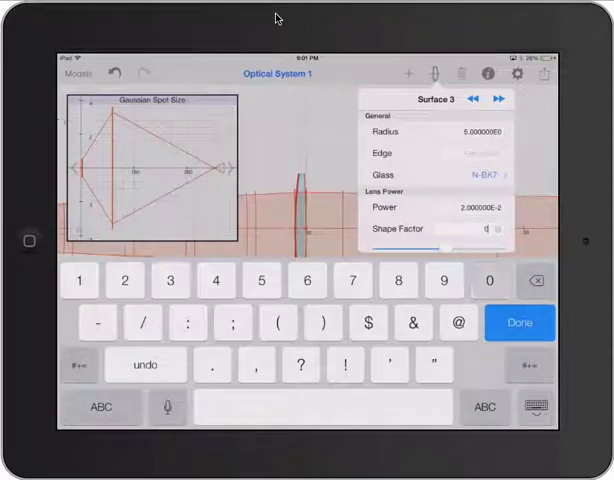
left_click(519, 322)
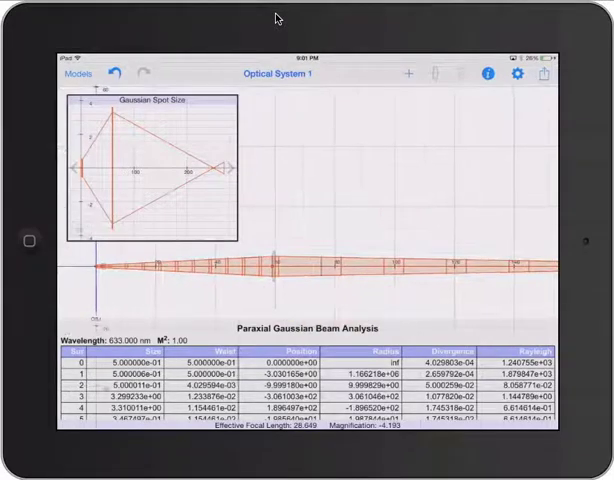
Rearrange the lens layout so the beam focuses to a narrow waist (effective focal length 12.221)
left_click(263, 270)
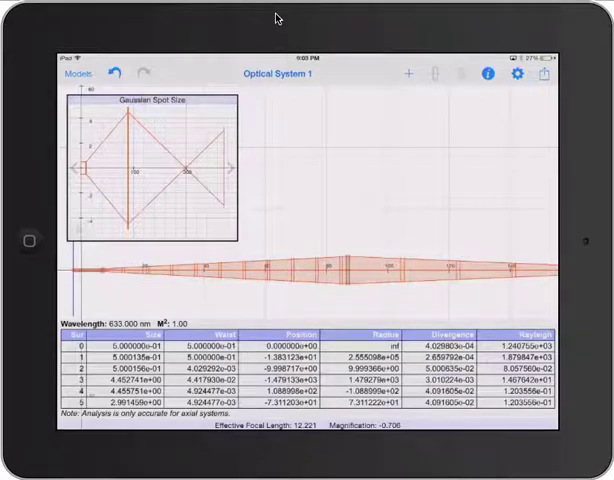
left_click(517, 75)
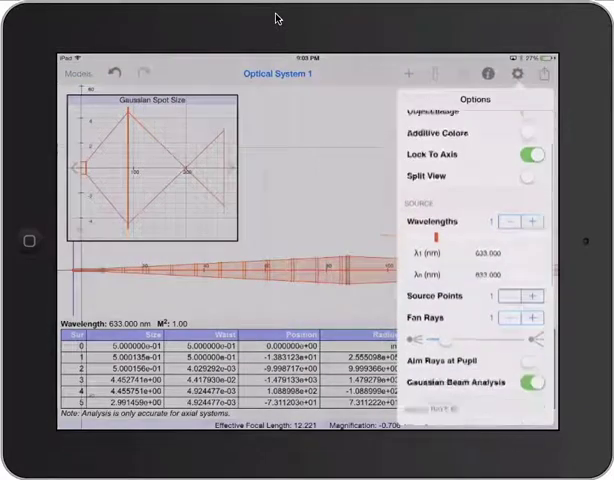
scroll("down", 3)
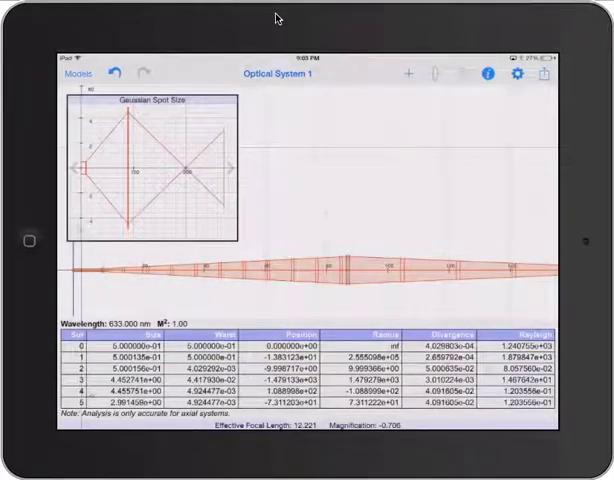
left_click(518, 75)
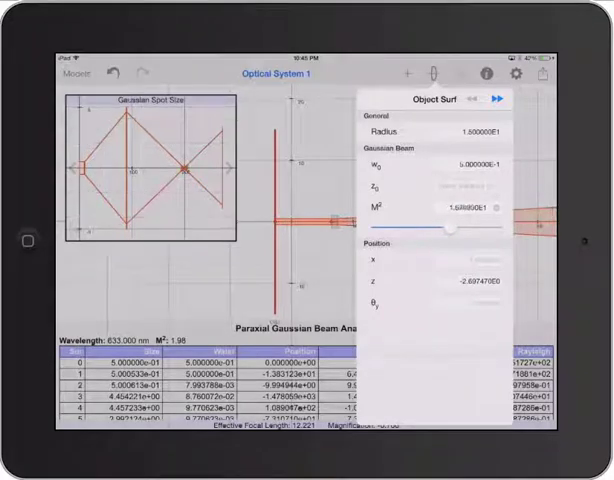
Drag the object surface's M² slider up to about 3.32E1 to widen the beam
left_click_drag(449, 223, 456, 223)
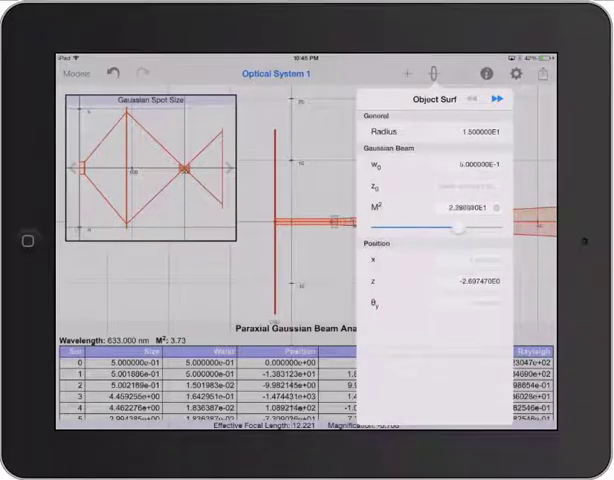
left_click_drag(457, 224, 470, 224)
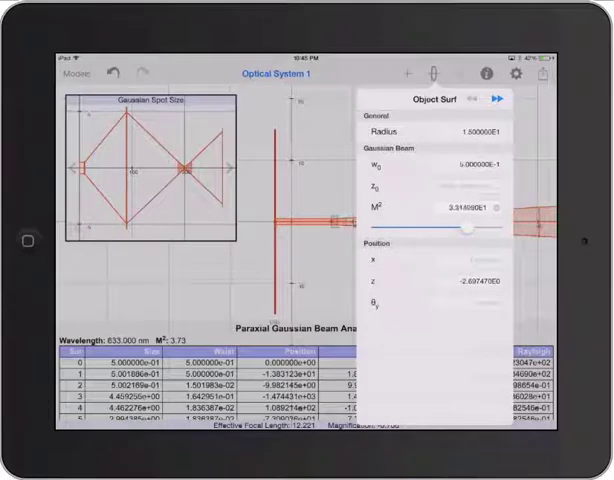